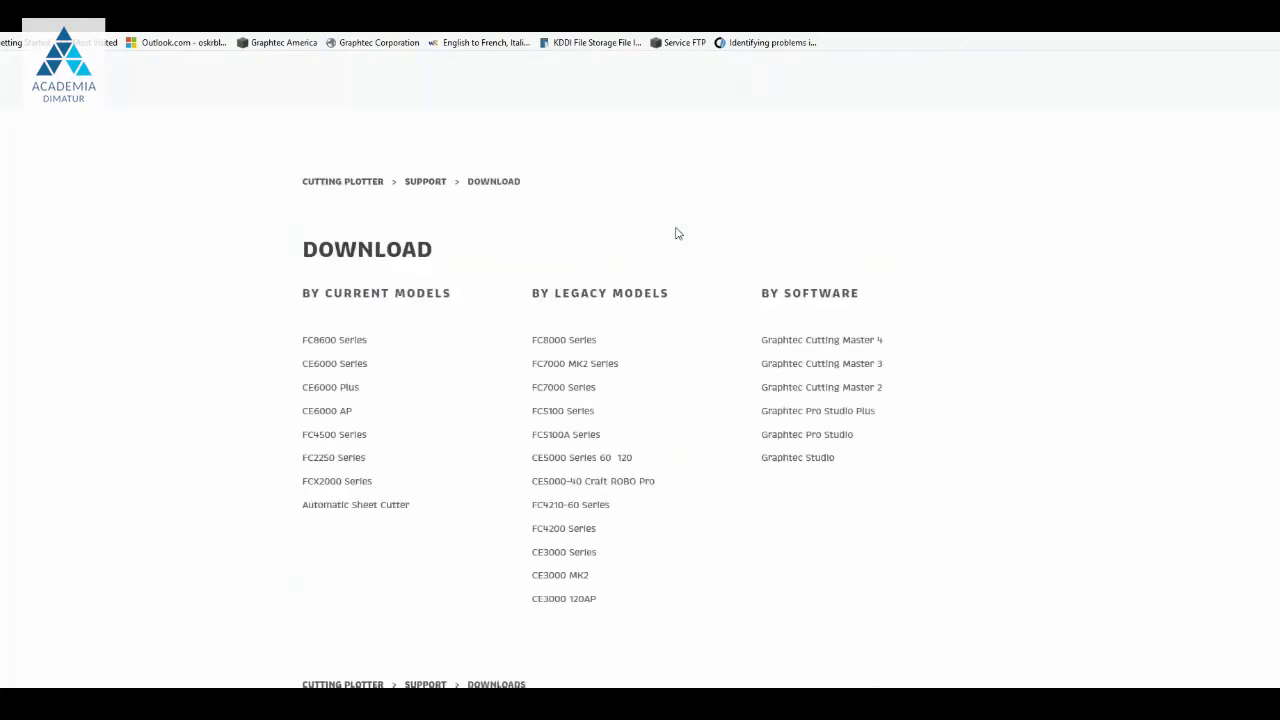
Download the FC8600 Series Windows V2.90 firmware zip from Graphtec and confirm saving it
{"action": "left_click", "coordinate": [334, 340]}
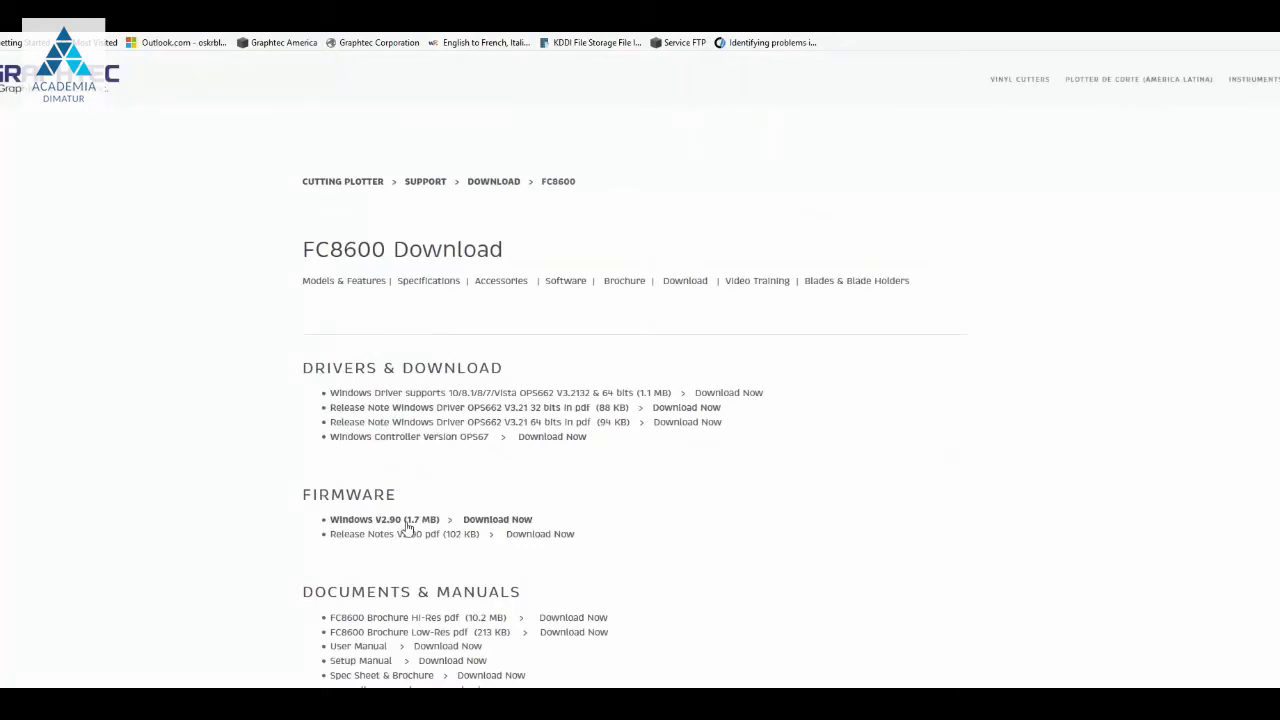
{"action": "left_click", "coordinate": [496, 520]}
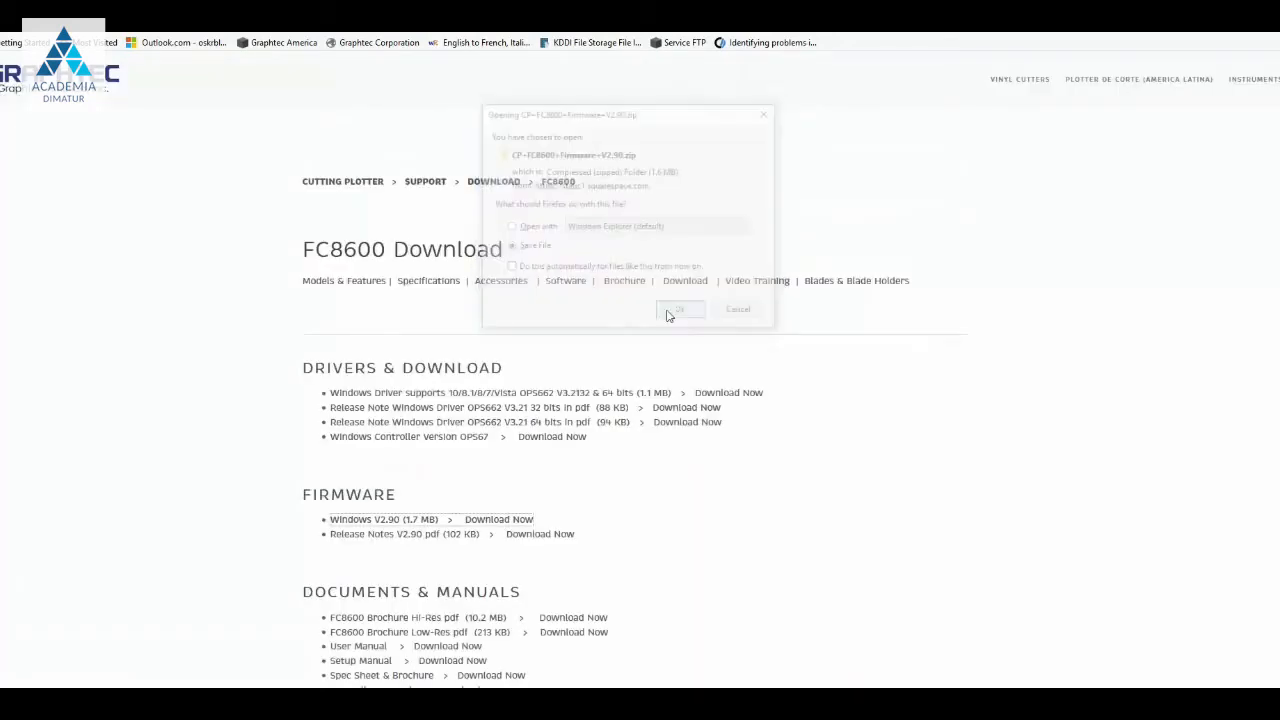
{"action": "left_click", "coordinate": [680, 308]}
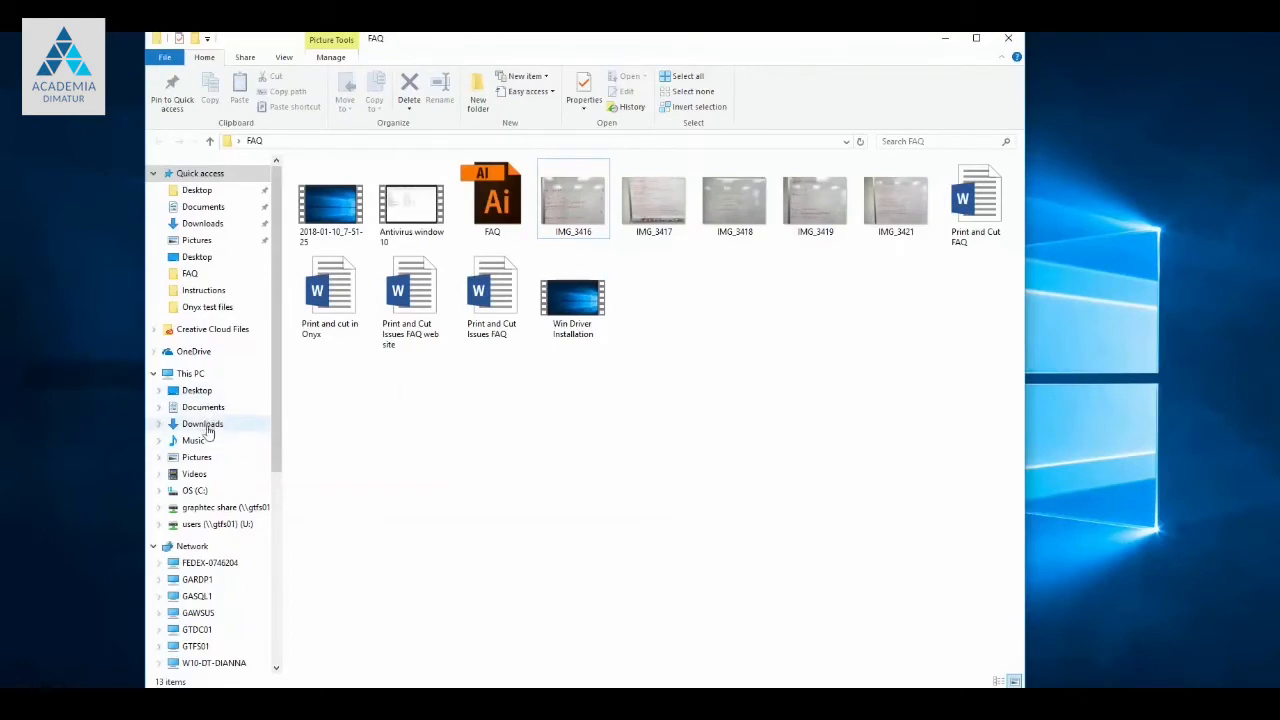
Check Downloads, close the stray windows, and enter the unzipped FC8600V290 folder on the desktop
{"action": "left_click", "coordinate": [204, 424]}
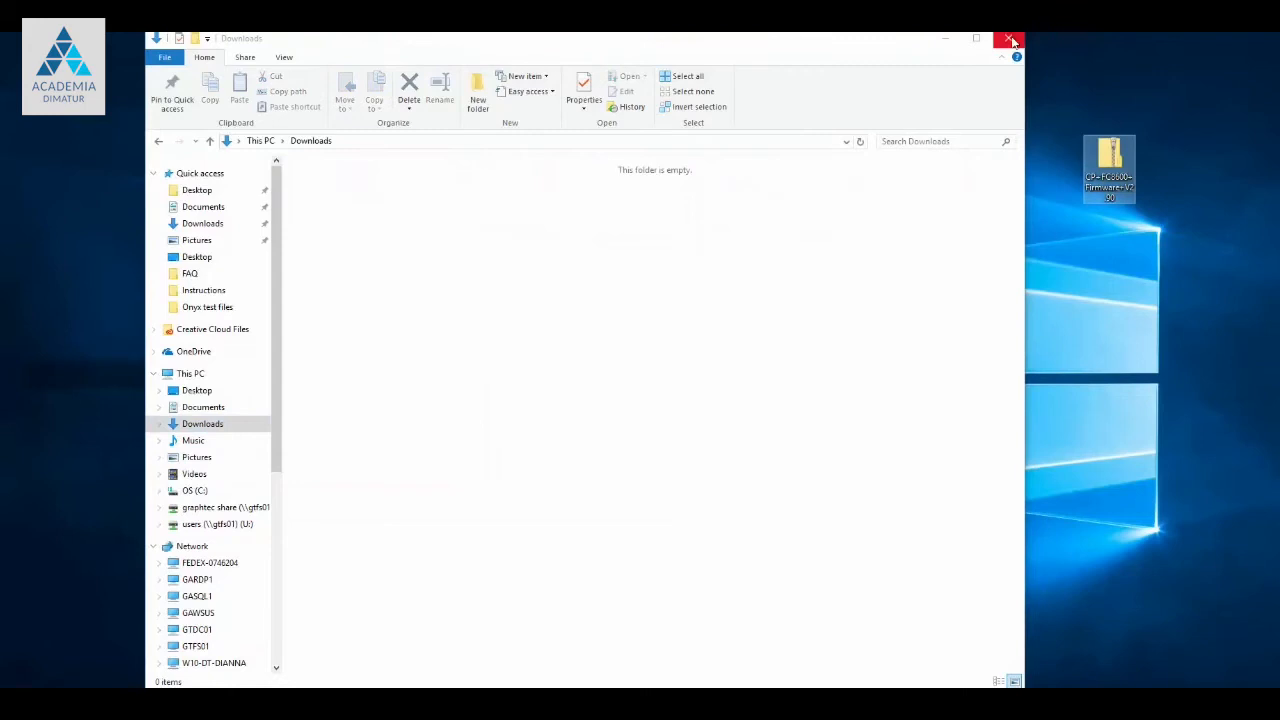
{"action": "left_click", "coordinate": [1008, 40]}
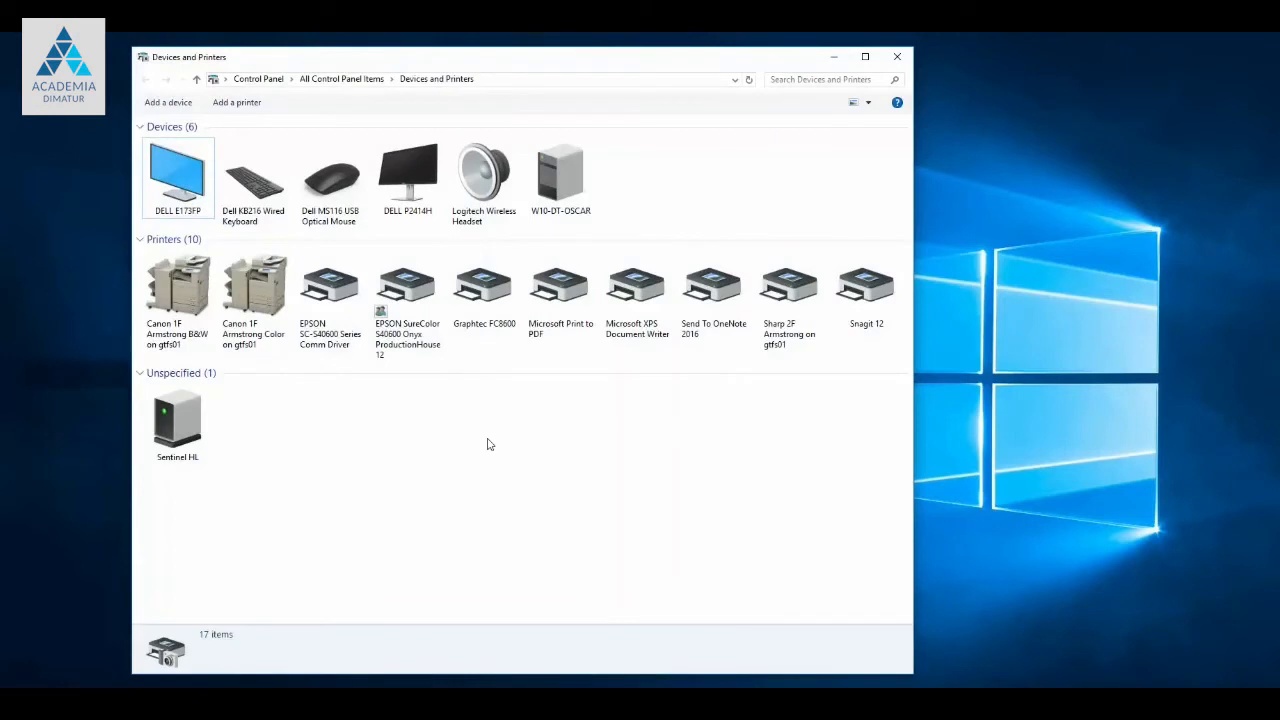
{"action": "mouse_move", "coordinate": [560, 290]}
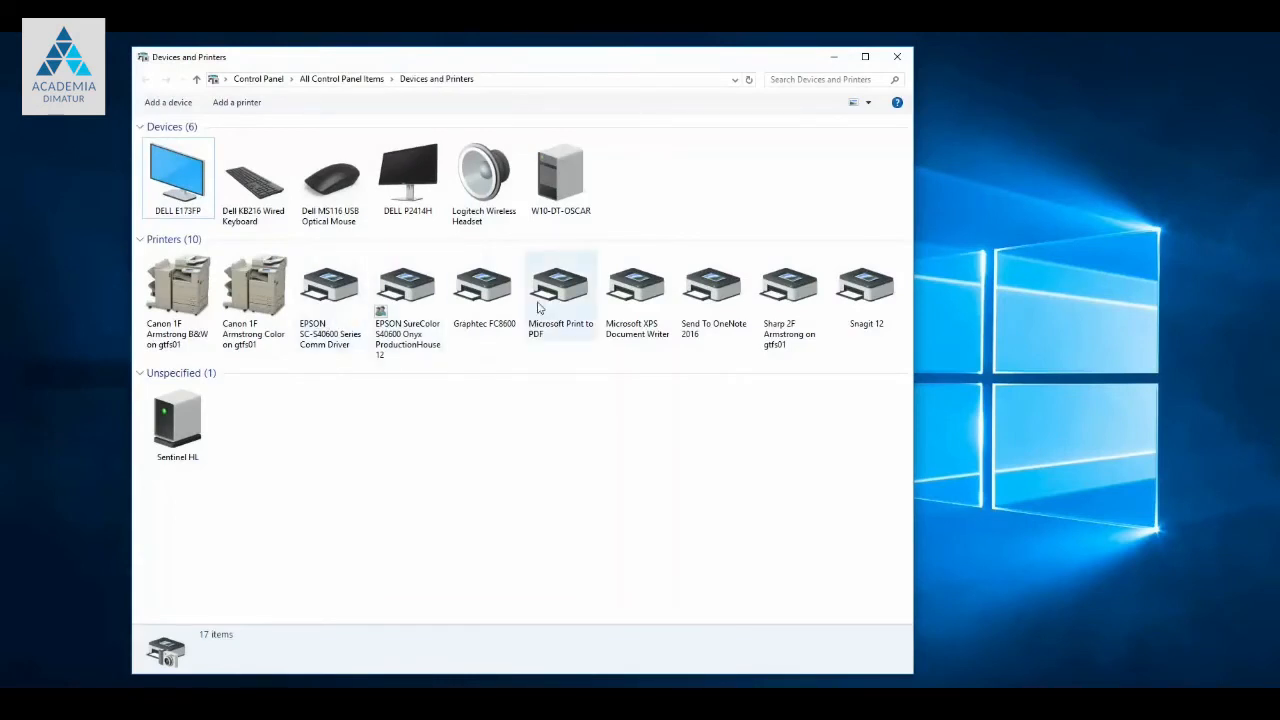
{"action": "mouse_move", "coordinate": [800, 50]}
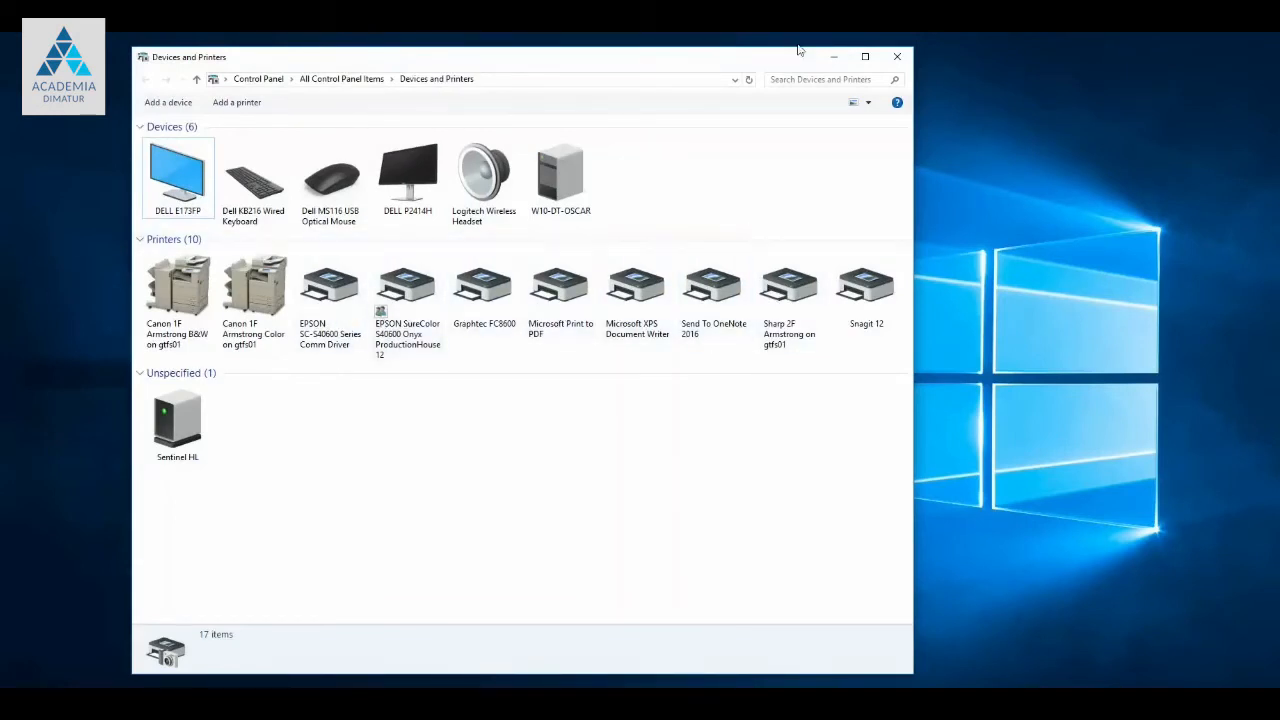
{"action": "left_click", "coordinate": [896, 56]}
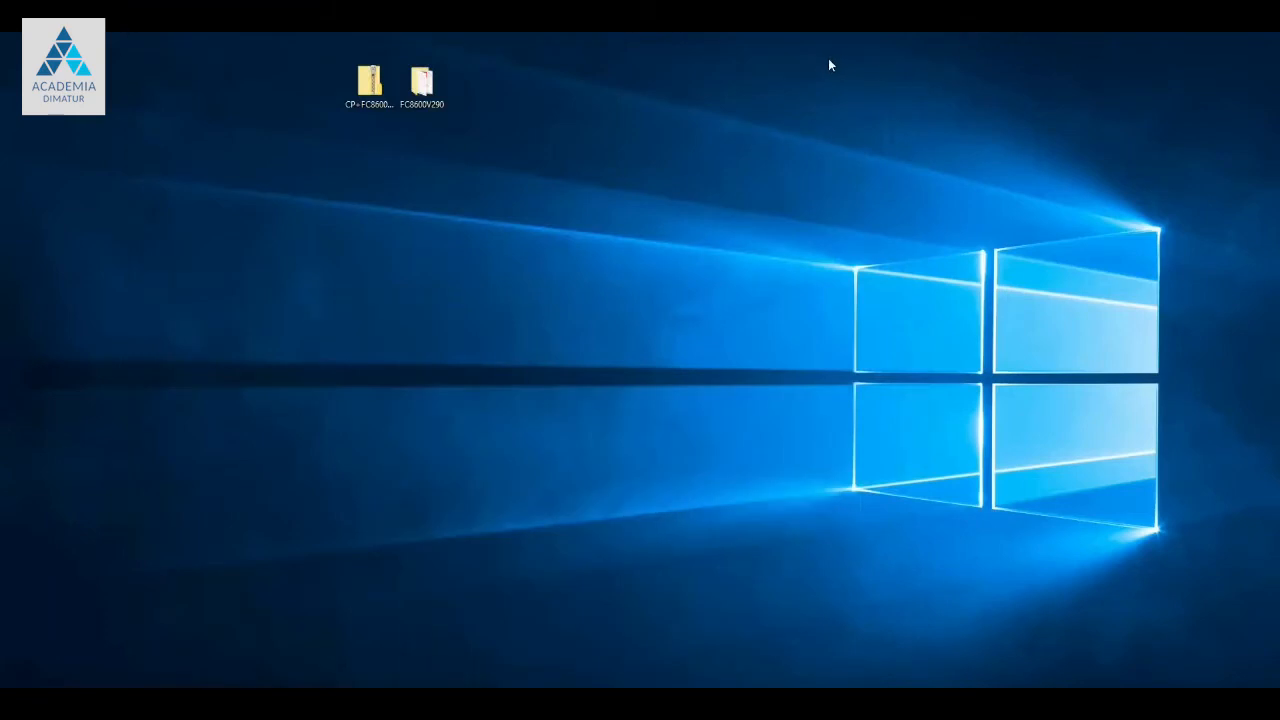
{"action": "mouse_move", "coordinate": [548, 156]}
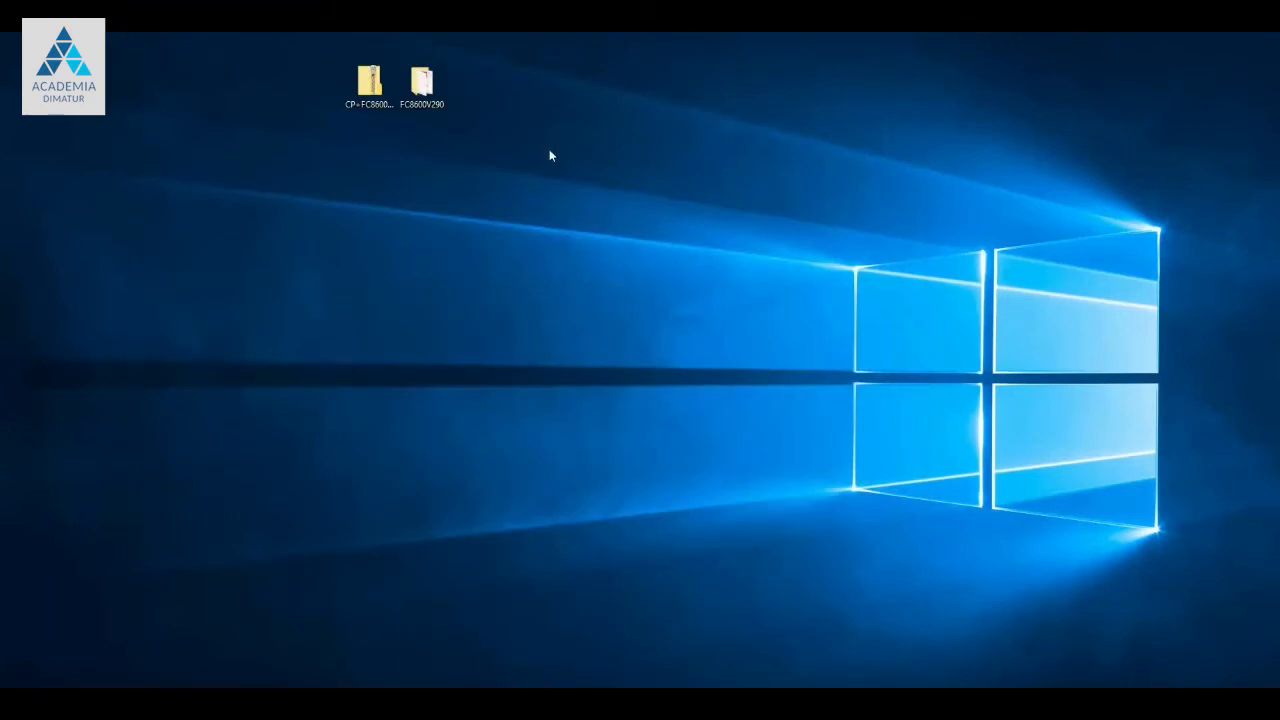
{"action": "left_click", "coordinate": [420, 84]}
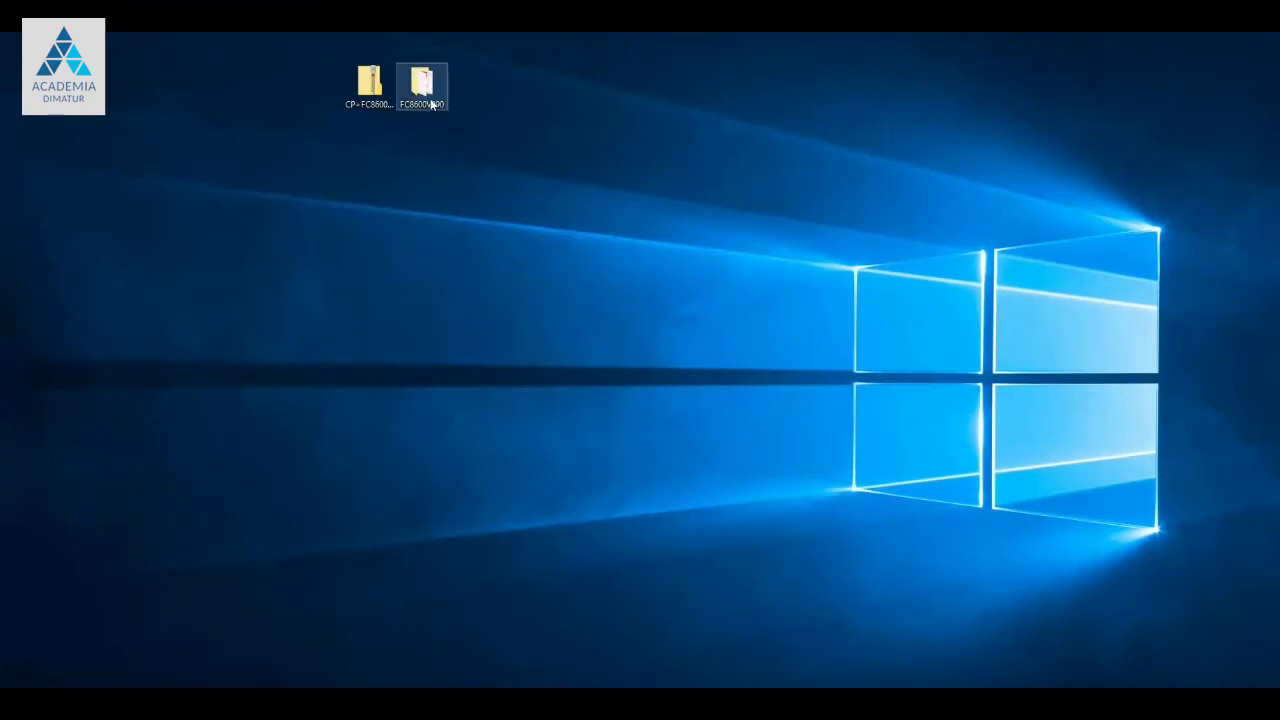
{"action": "double_click", "coordinate": [420, 84]}
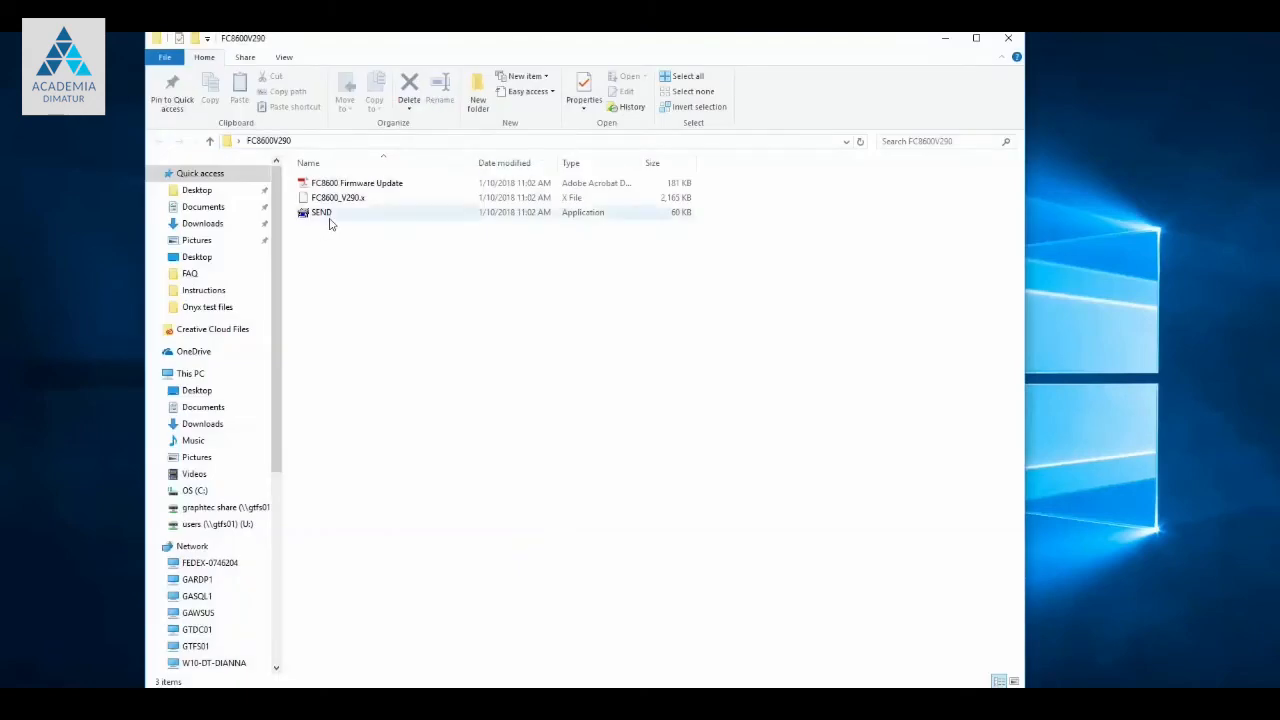
Launch SEND.exe from the FC8600V290 folder
{"action": "double_click", "coordinate": [320, 212]}
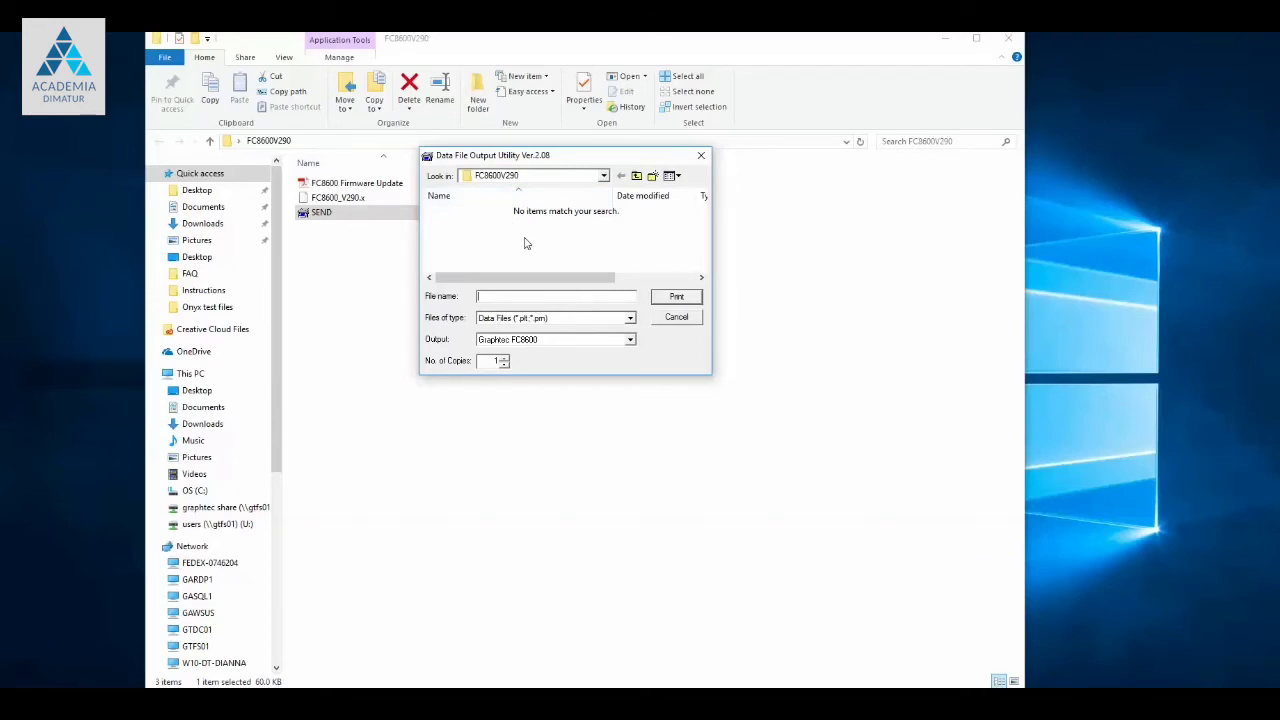
{"action": "mouse_move", "coordinate": [450, 332]}
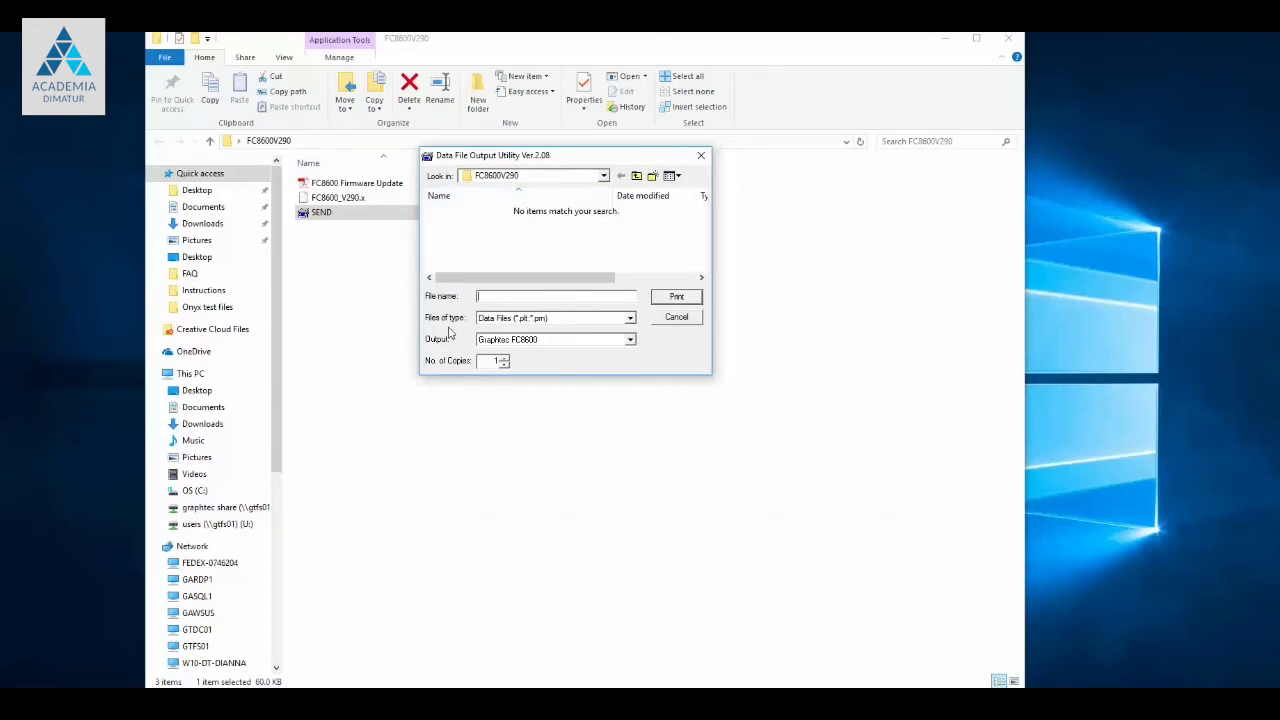
Show All Files (*.*) and choose FC8600_V290 with output kept as Graphtec FC8600
{"action": "left_click", "coordinate": [628, 318]}
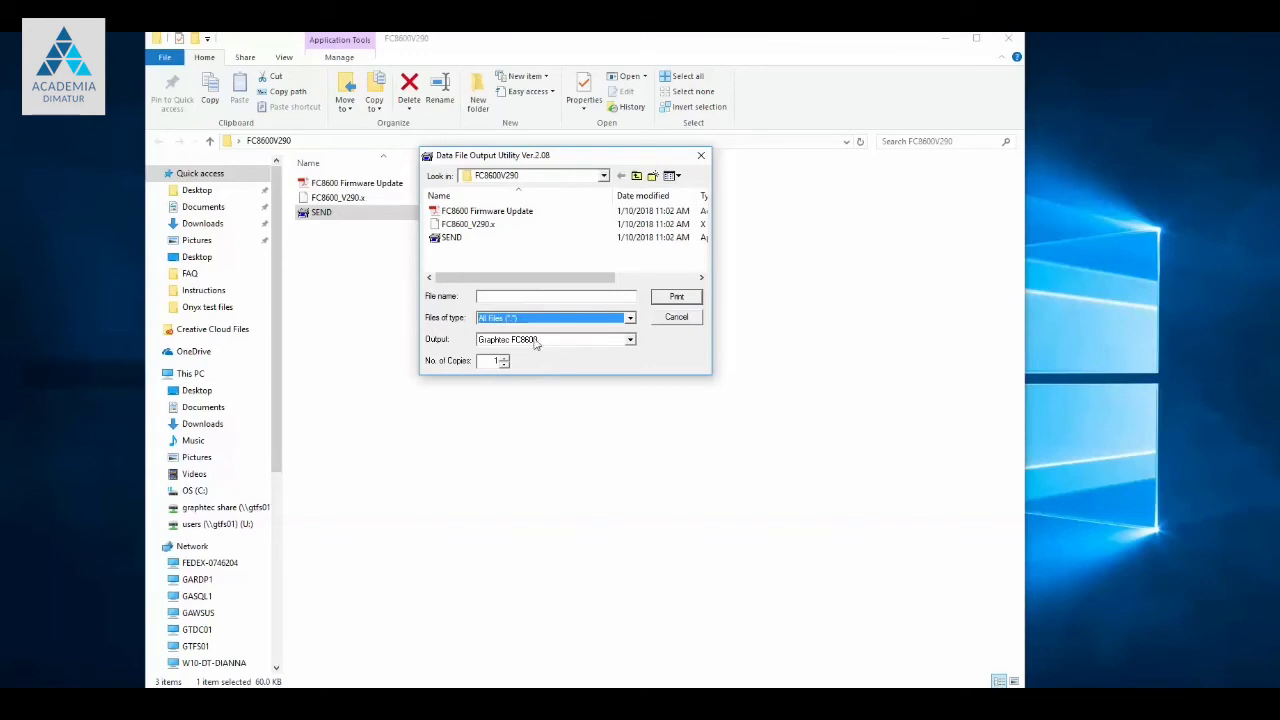
{"action": "mouse_move", "coordinate": [548, 340]}
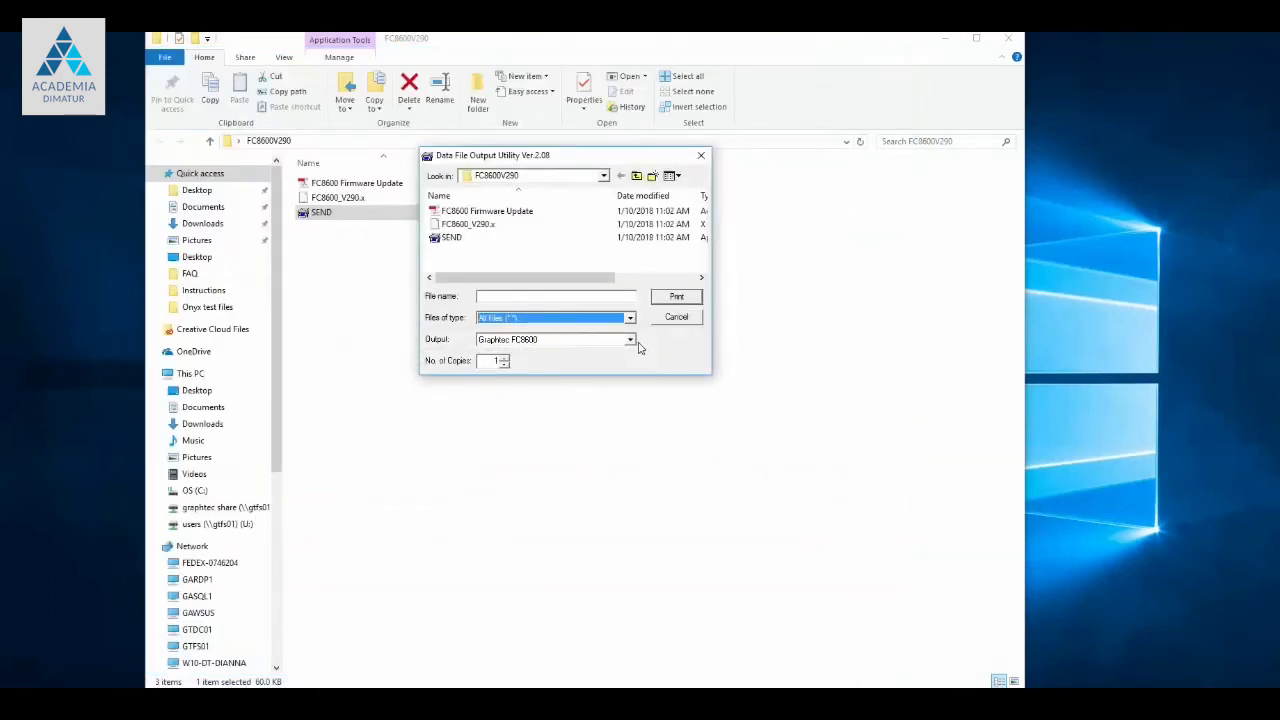
{"action": "left_click", "coordinate": [468, 224]}
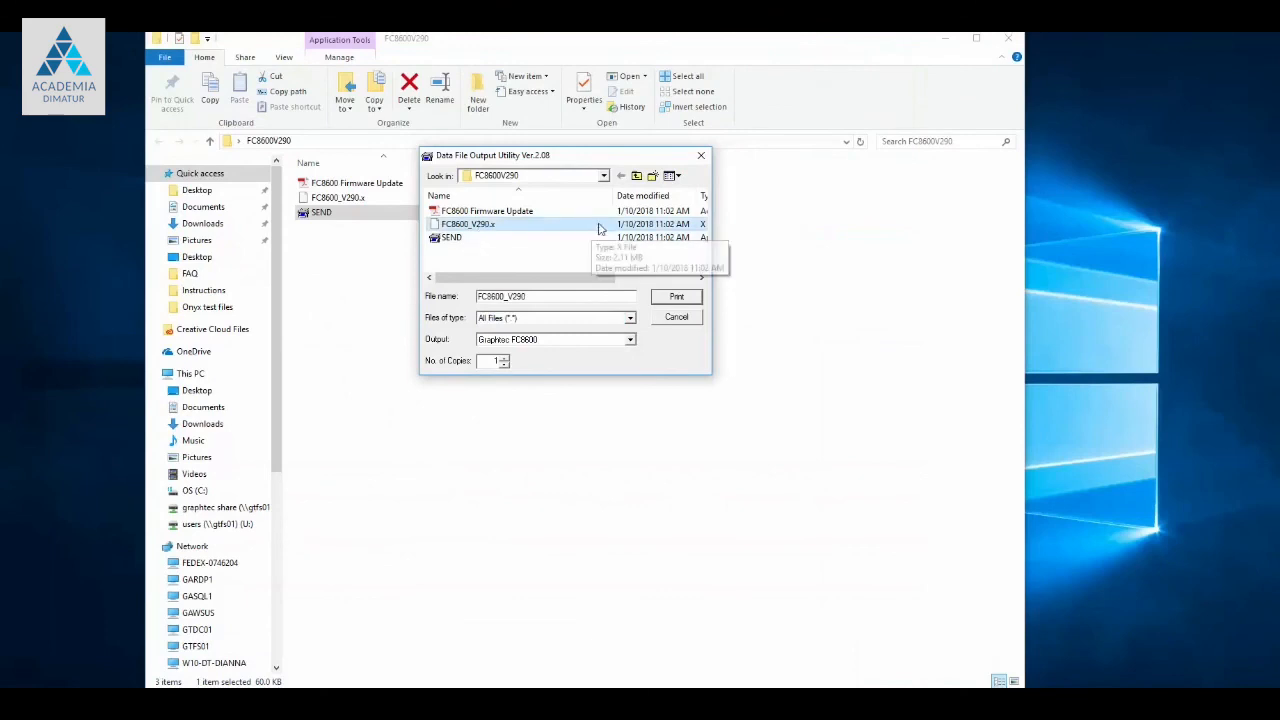
{"action": "mouse_move", "coordinate": [596, 224]}
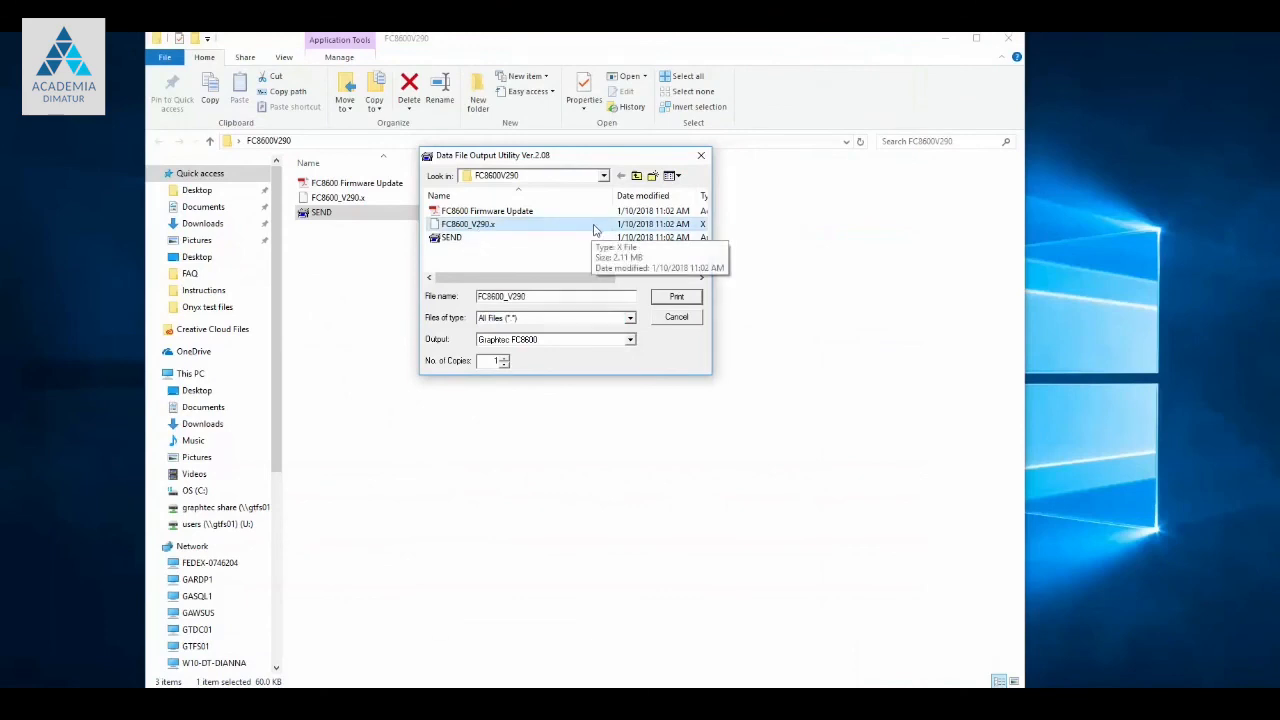